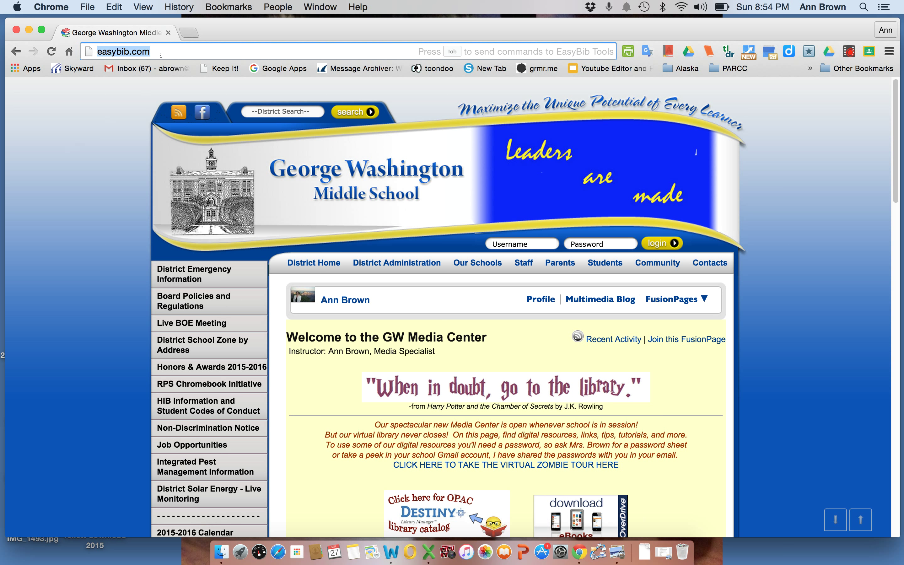
# Step: Load the easybib.com citation generator home page
pyautogui.press('Return')
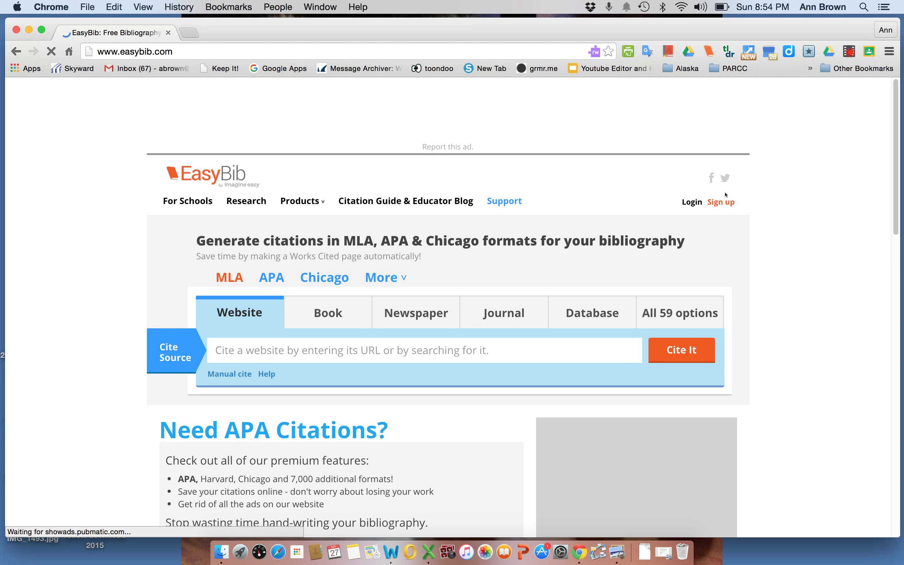
pyautogui.moveTo(793, 230)
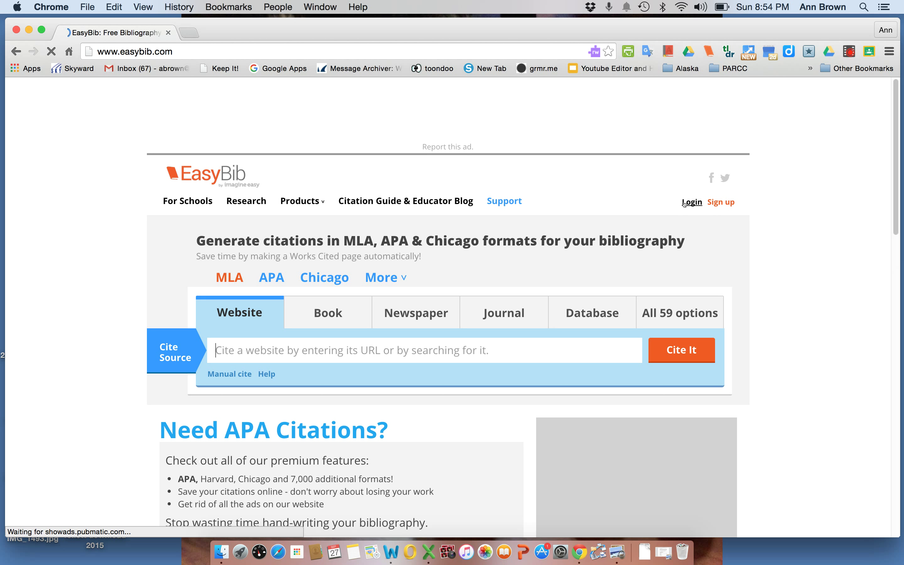
# Step: Sign in to the EasyBib account with Google to reach All Projects
pyautogui.click(692, 202)
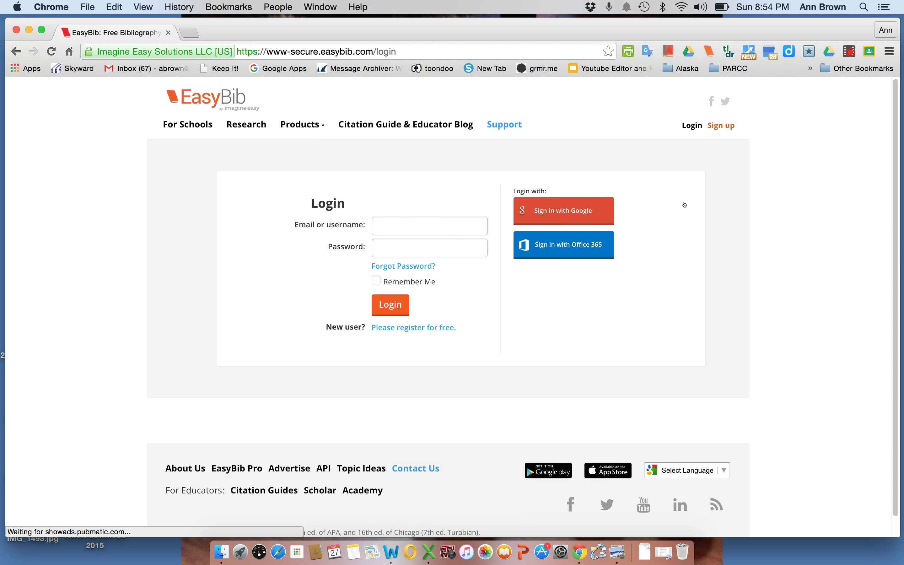
pyautogui.click(563, 244)
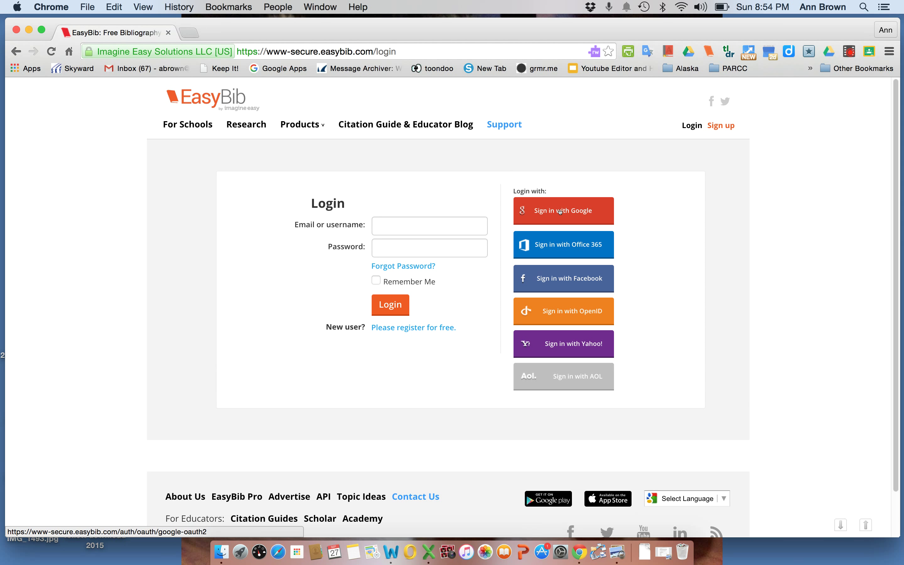
pyautogui.click(563, 210)
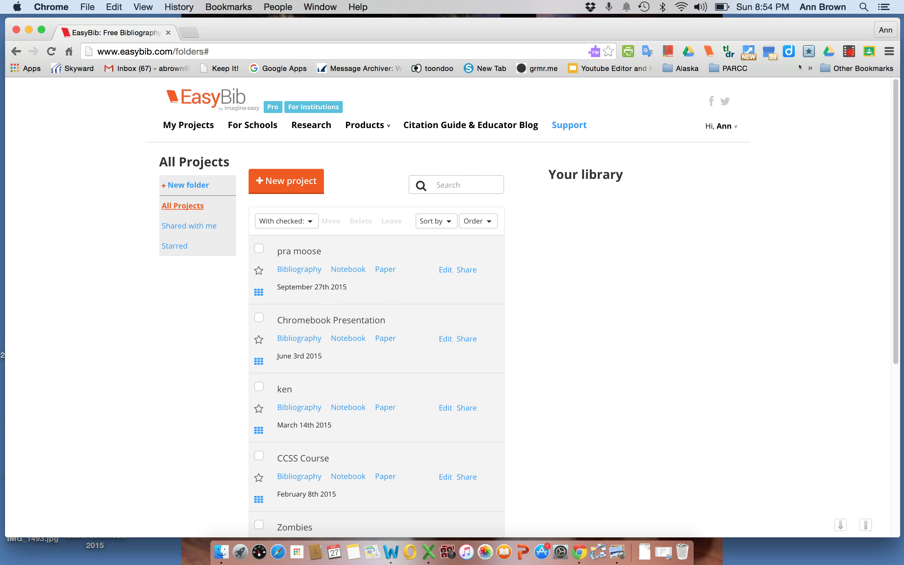
pyautogui.moveTo(696, 149)
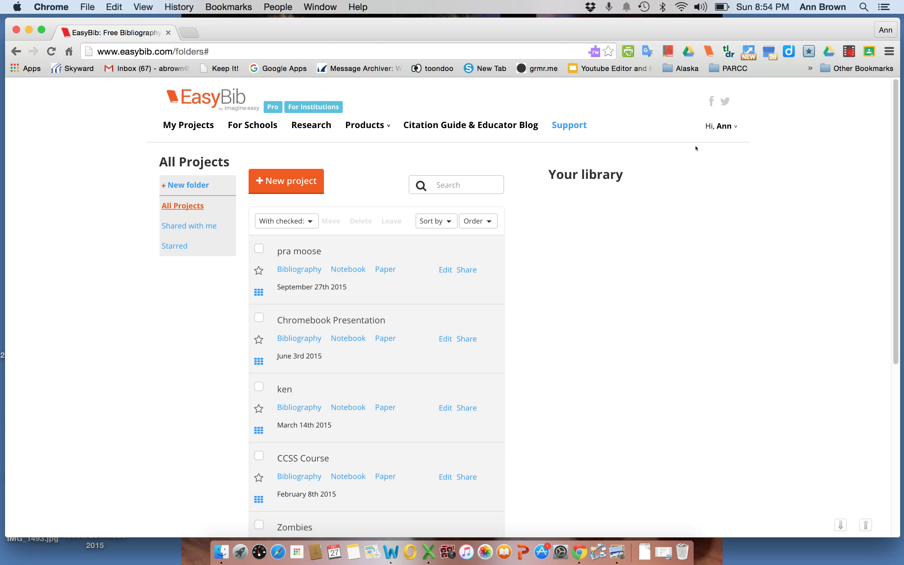
pyautogui.moveTo(781, 159)
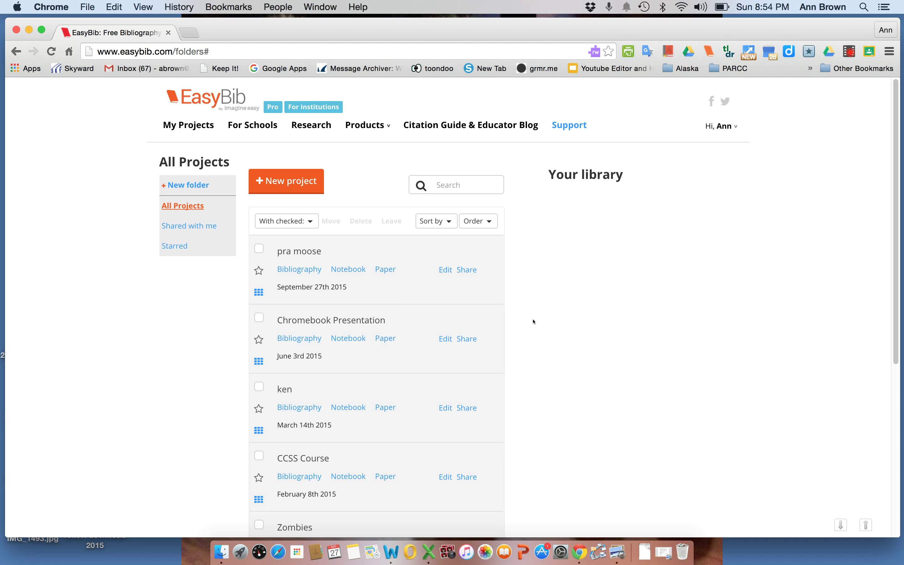
pyautogui.moveTo(526, 250)
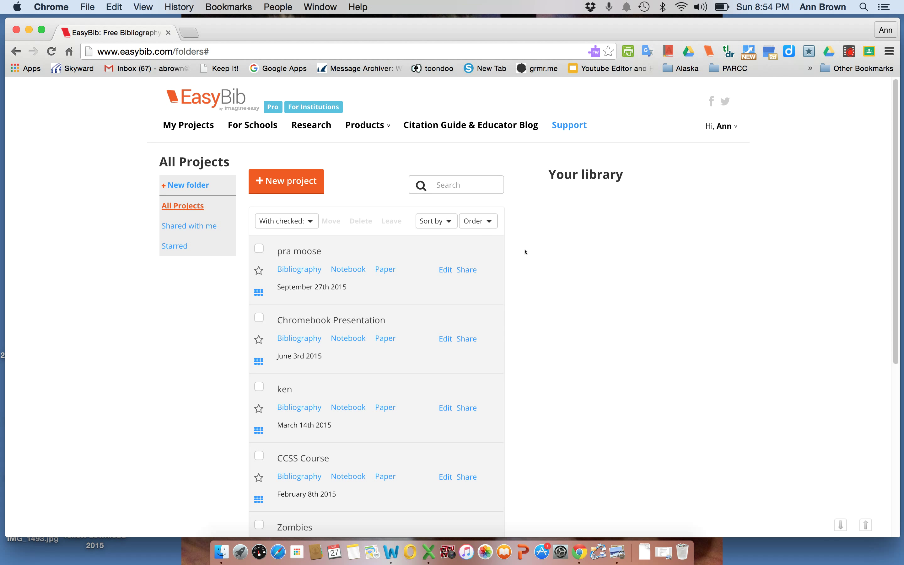
pyautogui.moveTo(518, 344)
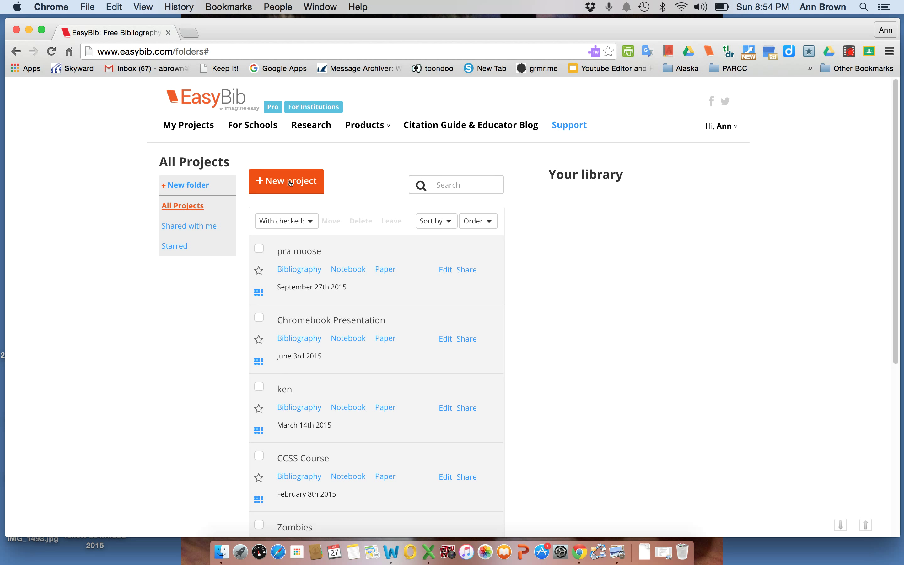
# Step: Fill in a new project named 'pra6 isearch', MLA style, sources not recommended to others
pyautogui.click(287, 180)
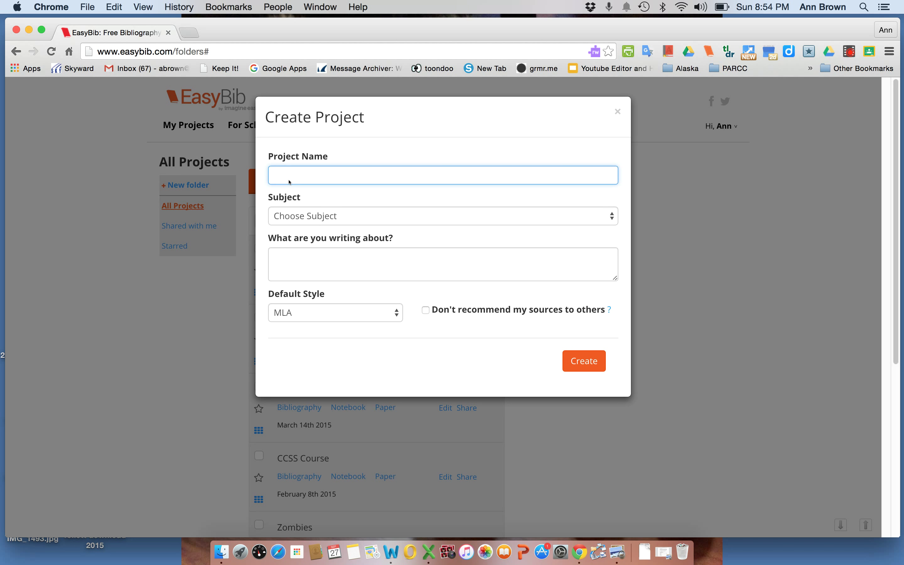
pyautogui.write('prq6')
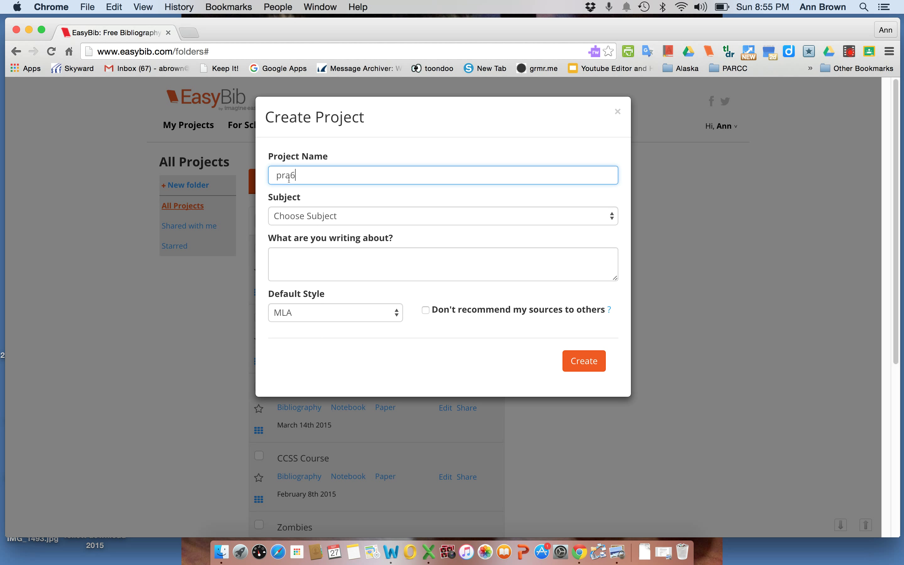
pyautogui.write('isearch')
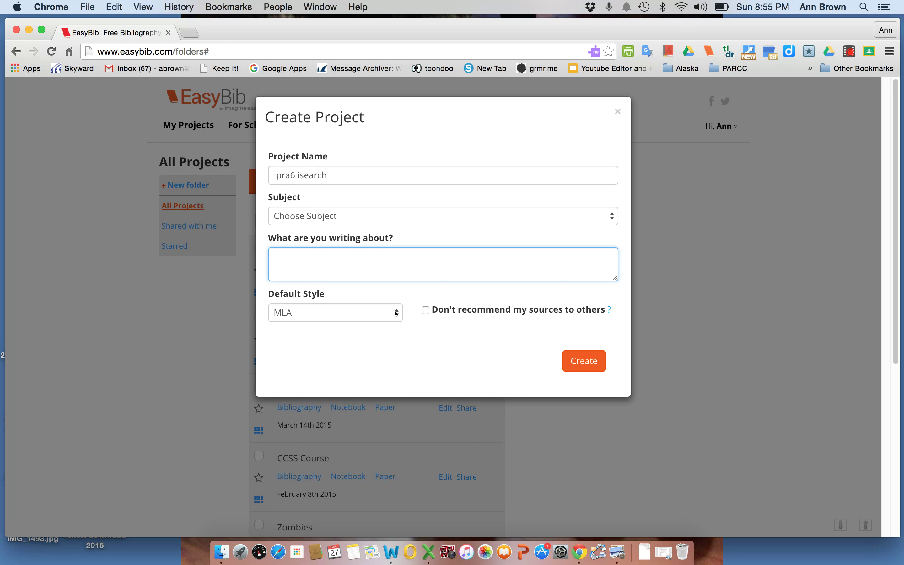
pyautogui.click(335, 312)
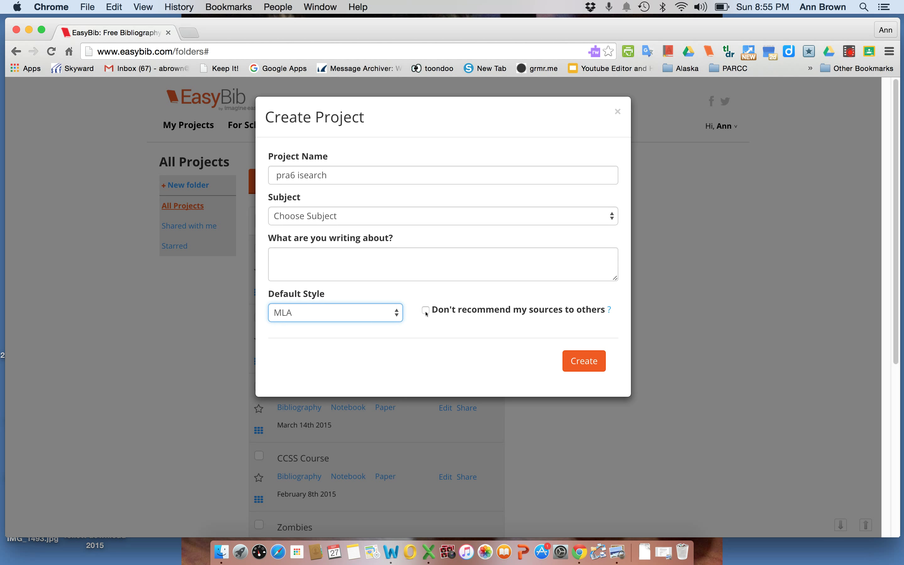
pyautogui.click(425, 311)
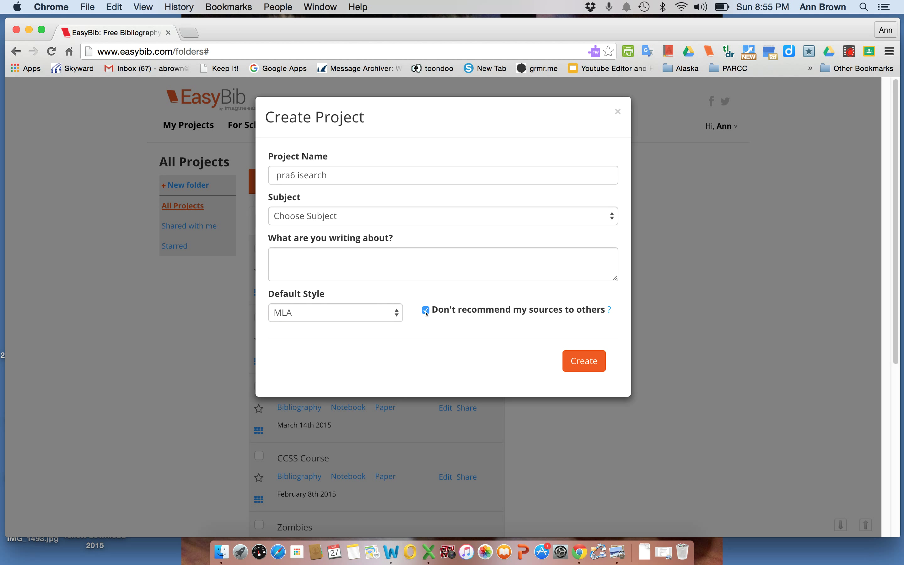
pyautogui.click(582, 361)
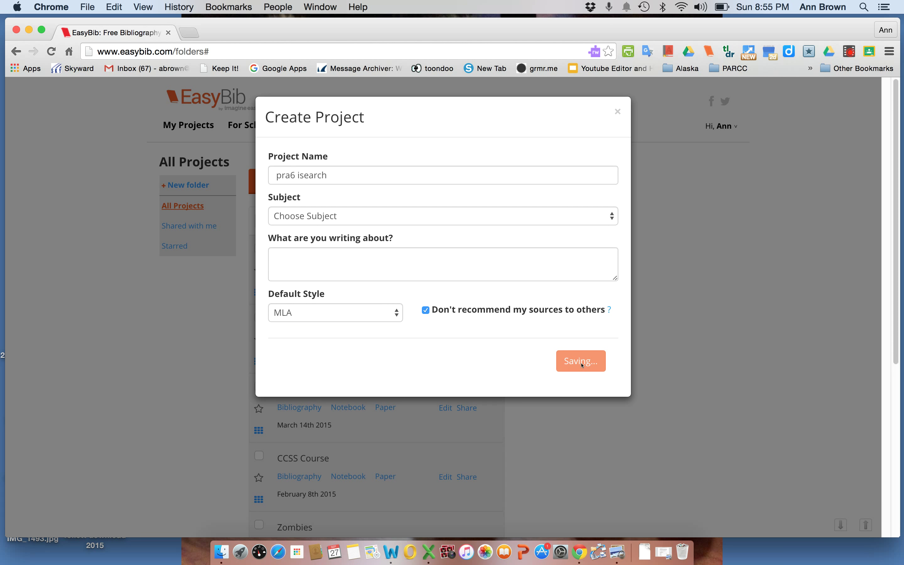
# Step: Create the pra6 isearch project and go to its Bibliography
pyautogui.click(581, 361)
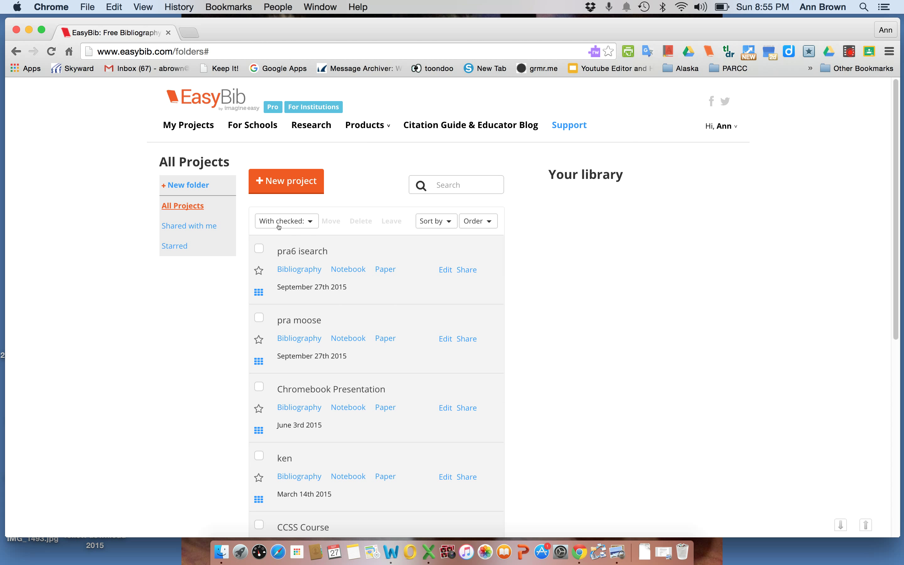
pyautogui.moveTo(285, 260)
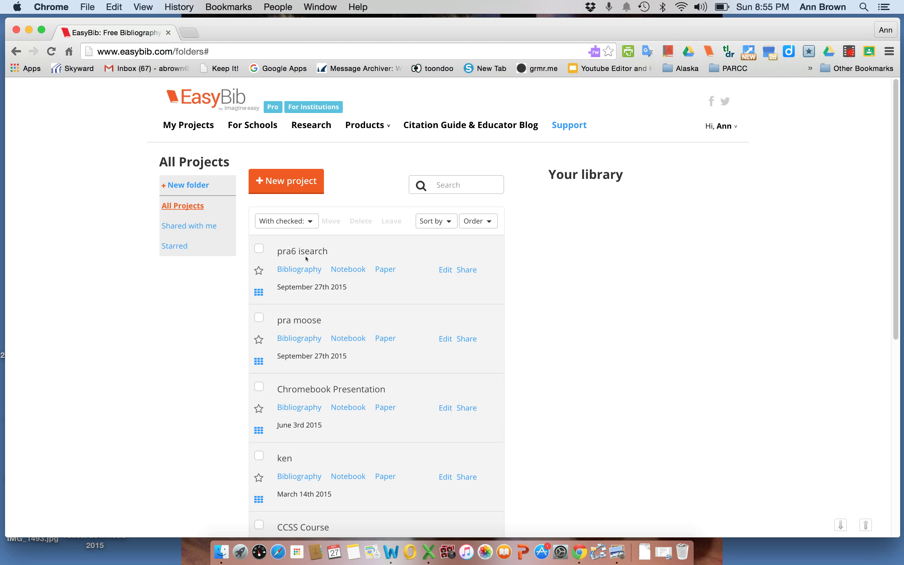
pyautogui.moveTo(299, 269)
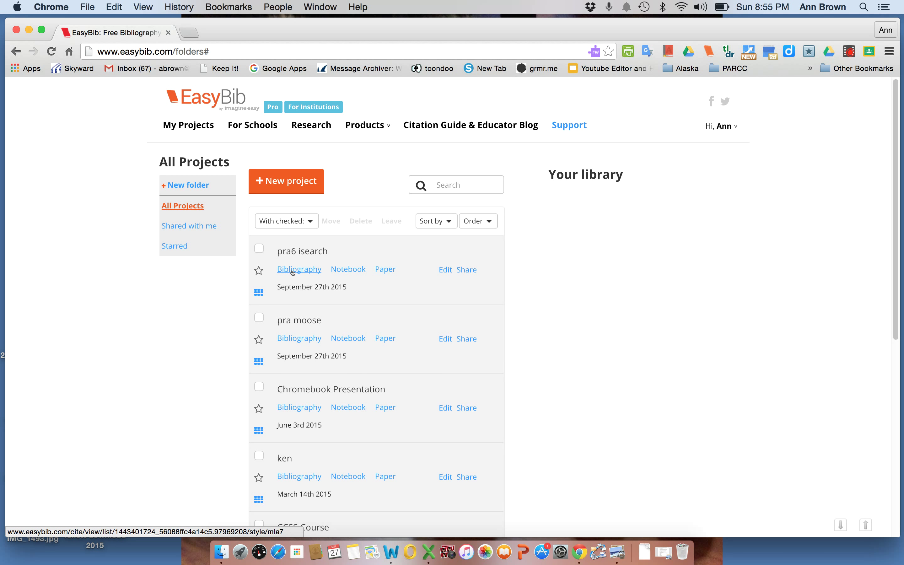
pyautogui.click(299, 269)
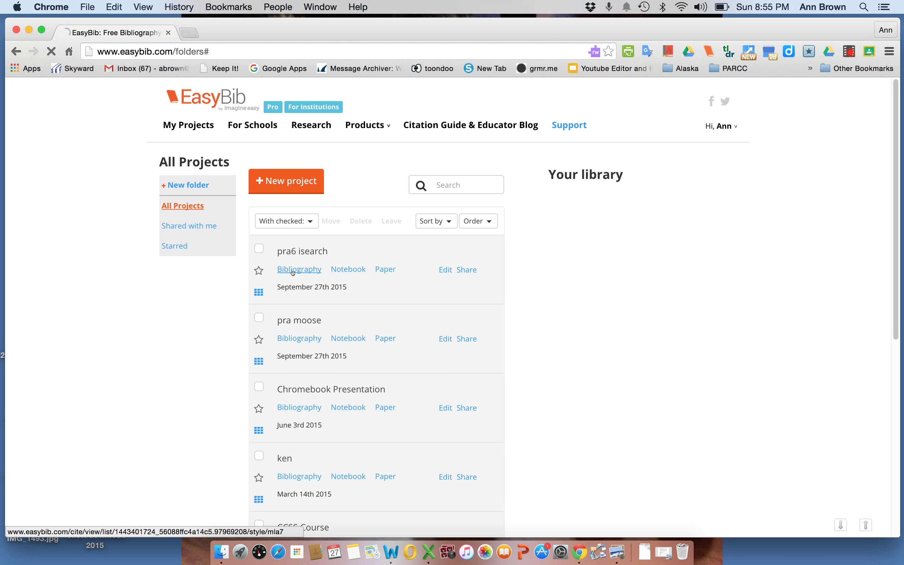
# Step: Set Show publication placeholders (N.p., n.d) to No for the bibliography
pyautogui.click(299, 269)
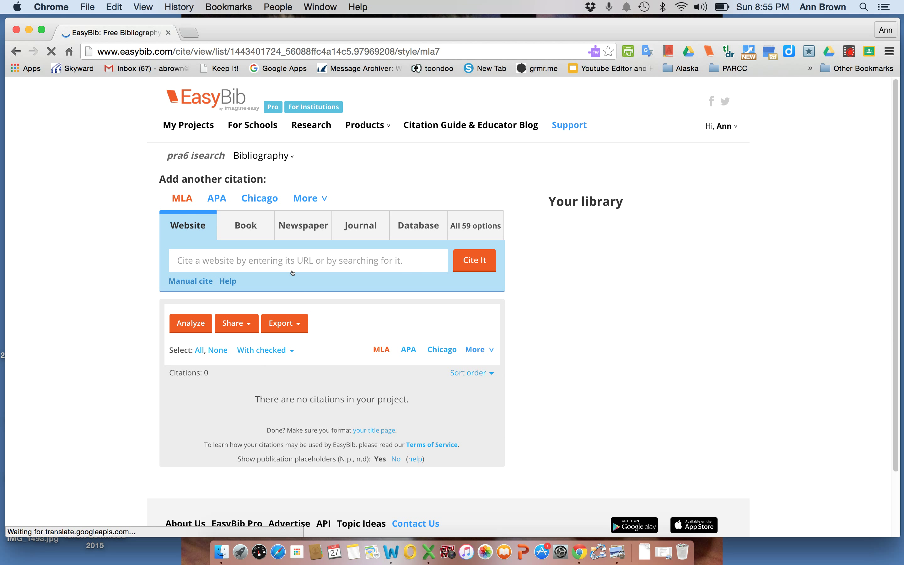
pyautogui.click(395, 459)
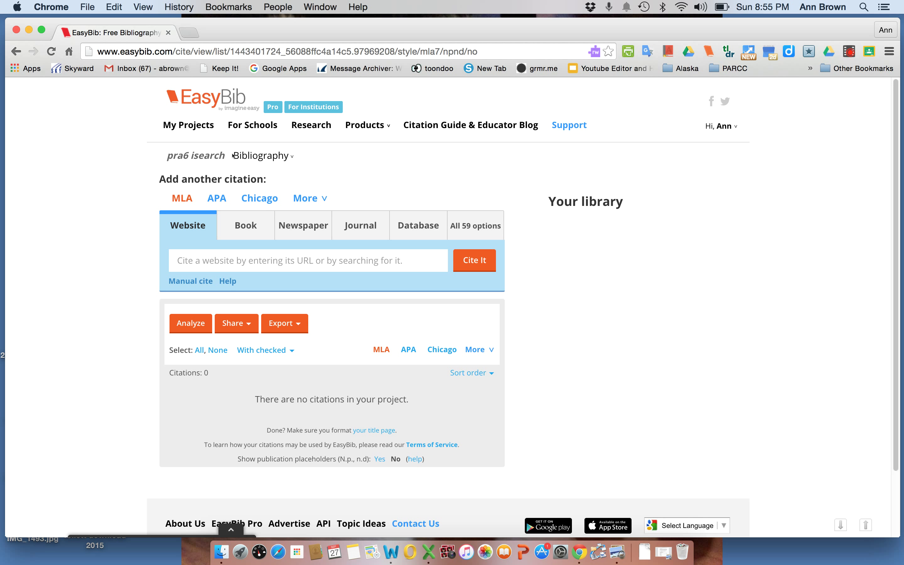
pyautogui.moveTo(202, 166)
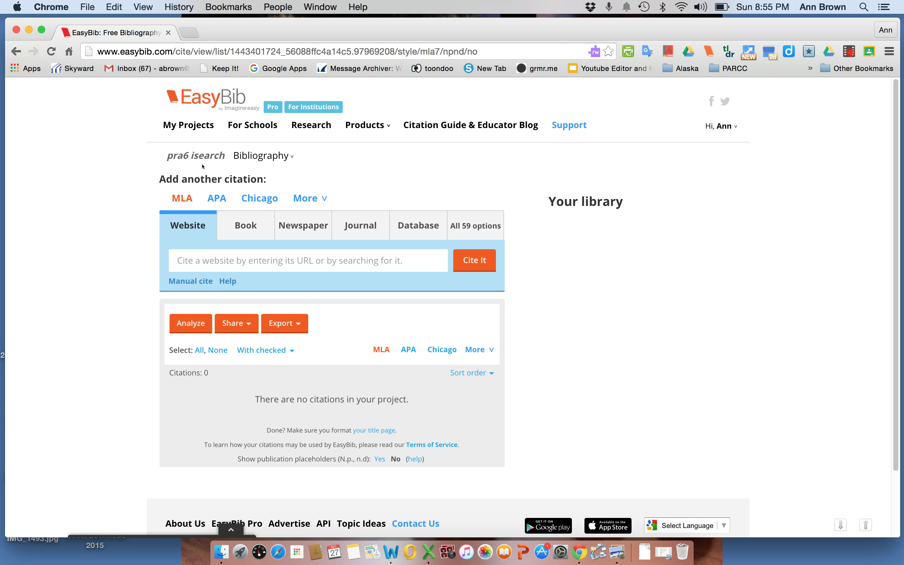
pyautogui.moveTo(245, 224)
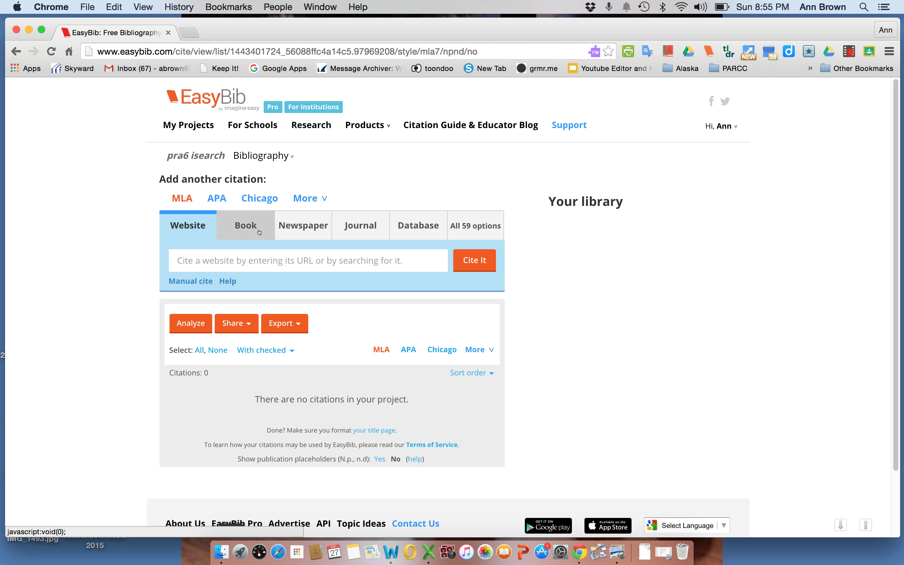
pyautogui.moveTo(534, 299)
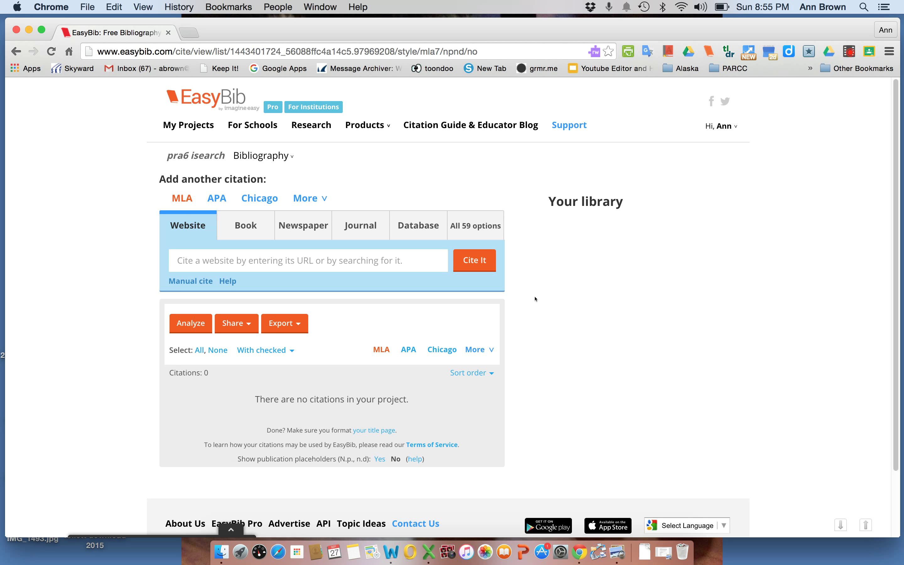